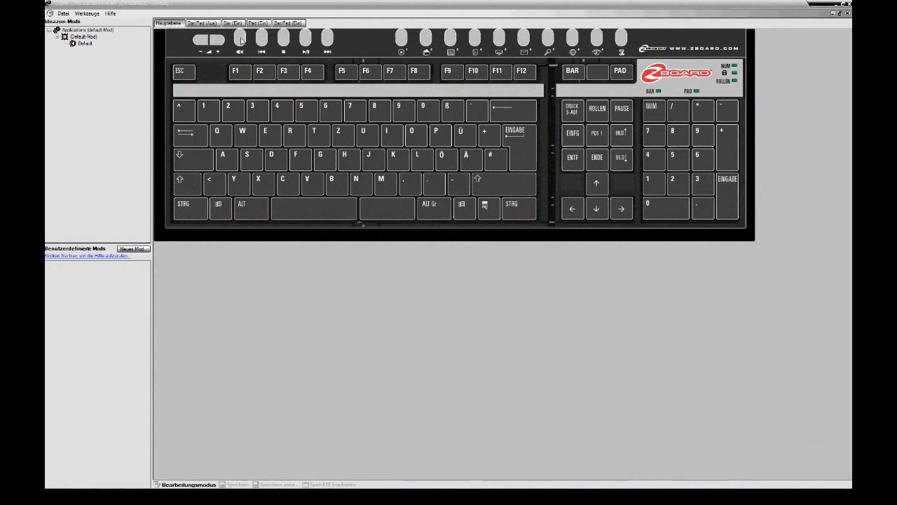
Step: Turn on key editing and select key 1 to bring up the mod selection prompt
left_click(203, 39)
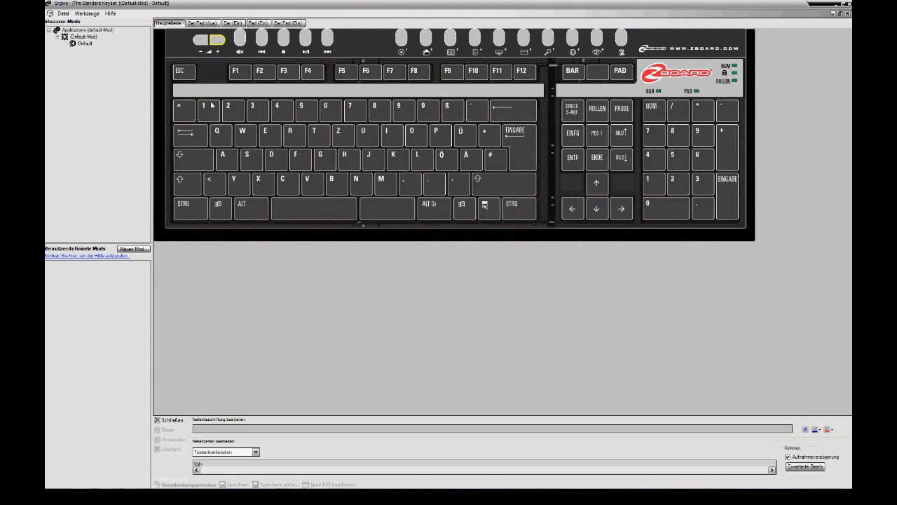
left_click(208, 110)
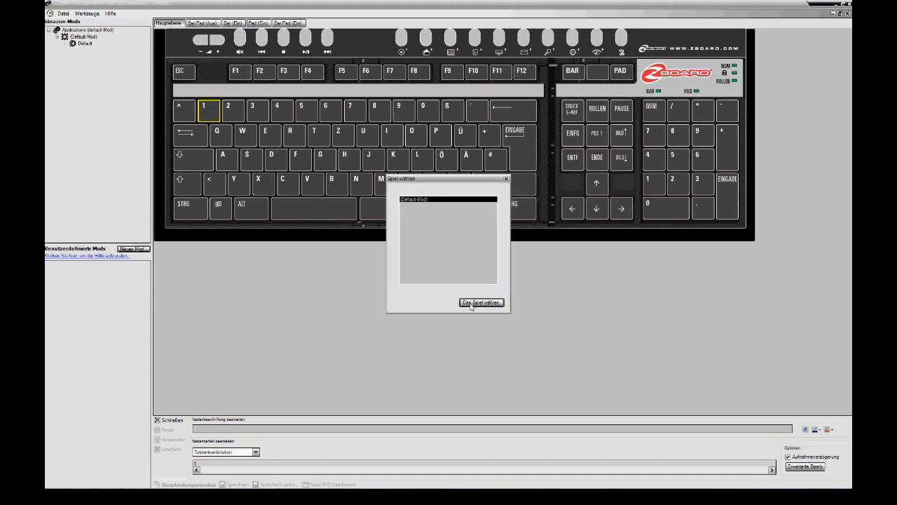
Step: Build on Default-Mod and remap keys 1 to 4 to output doubled digits (11, 22, 33, 44)
left_click(481, 302)
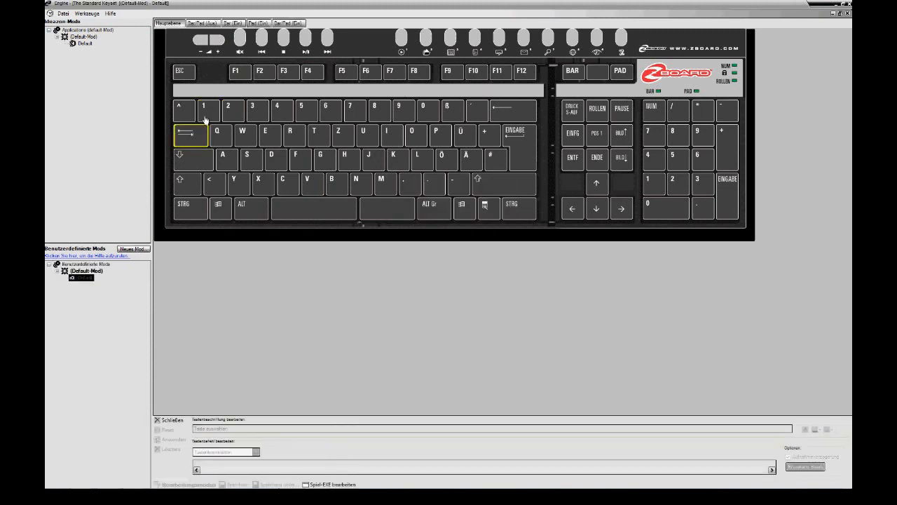
left_click(208, 110)
type("2")
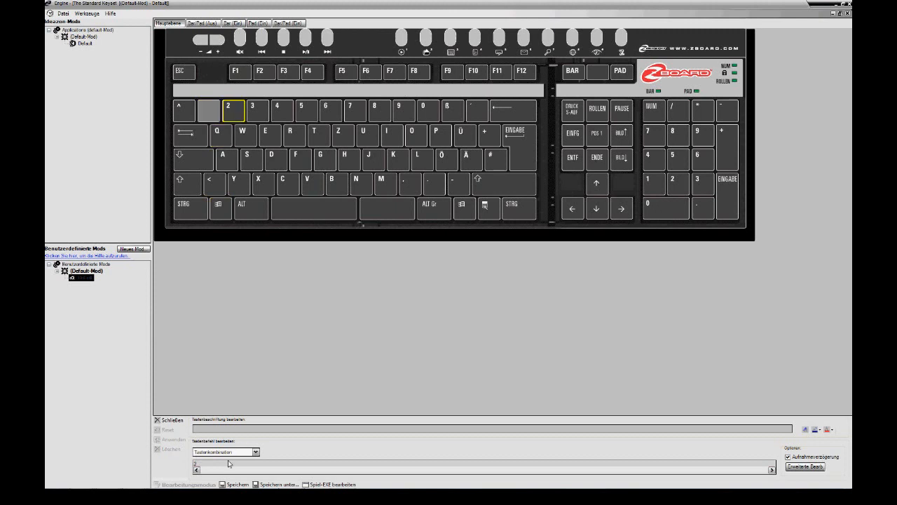
left_click(222, 134)
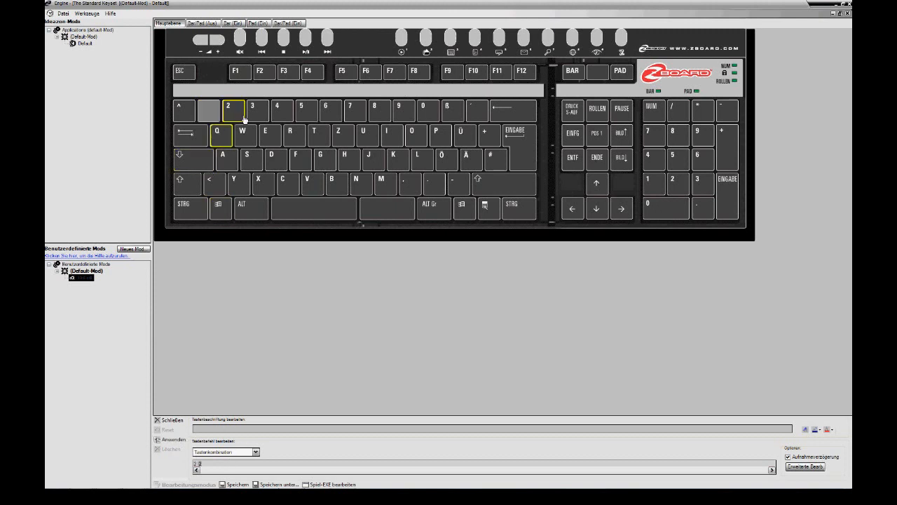
left_click(252, 110)
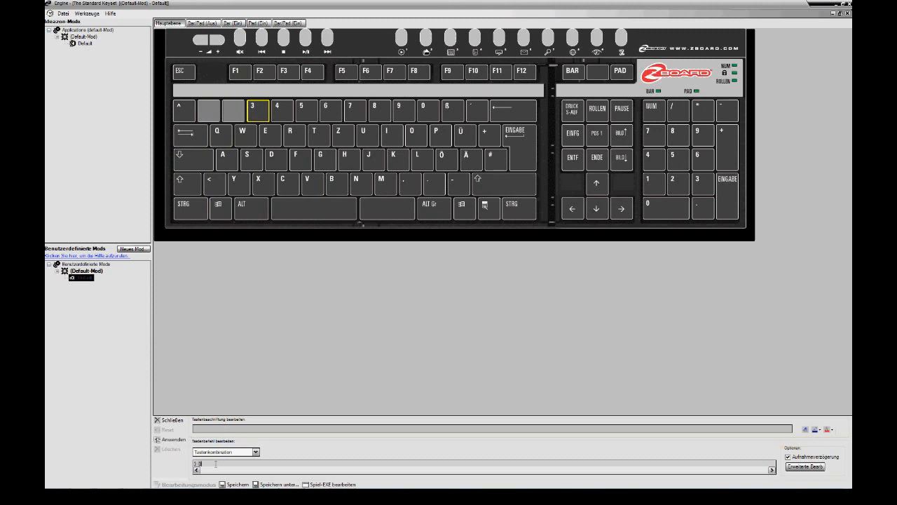
left_click(281, 109)
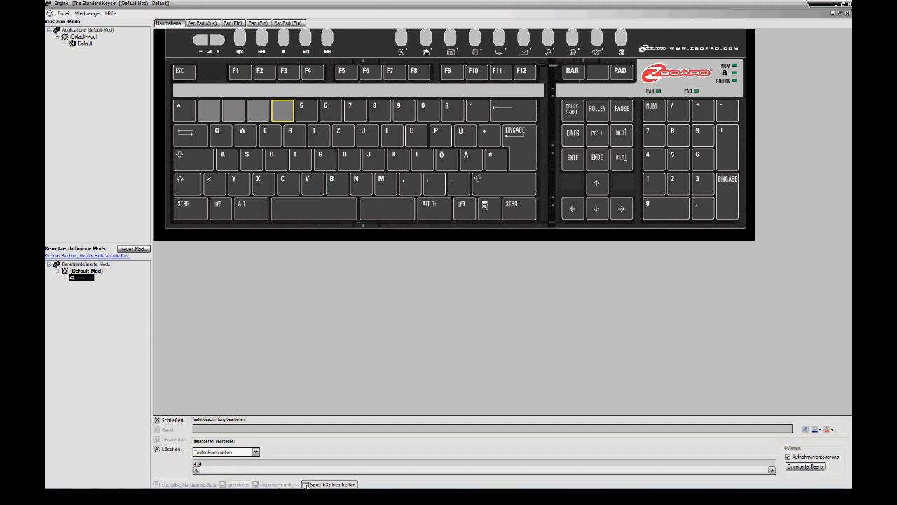
Step: Register notepad.exe as a game trigger for the custom mod
left_click(329, 484)
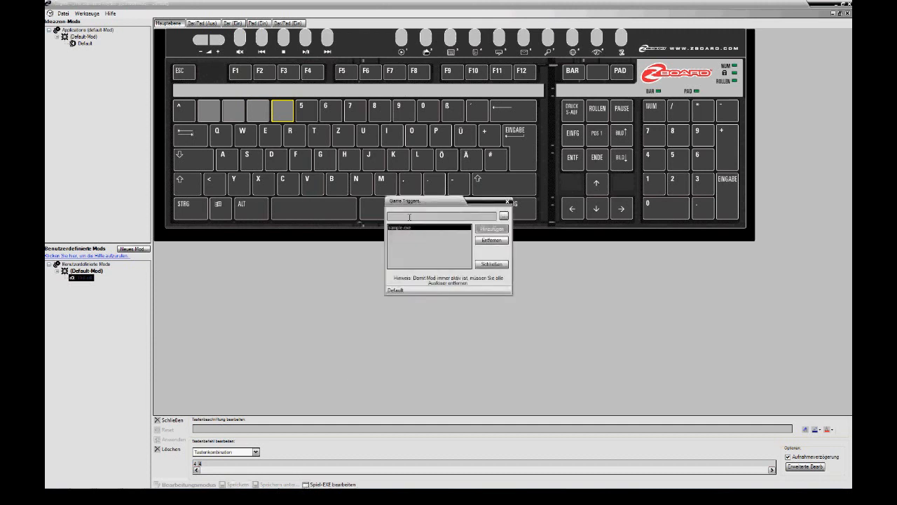
type("notepad")
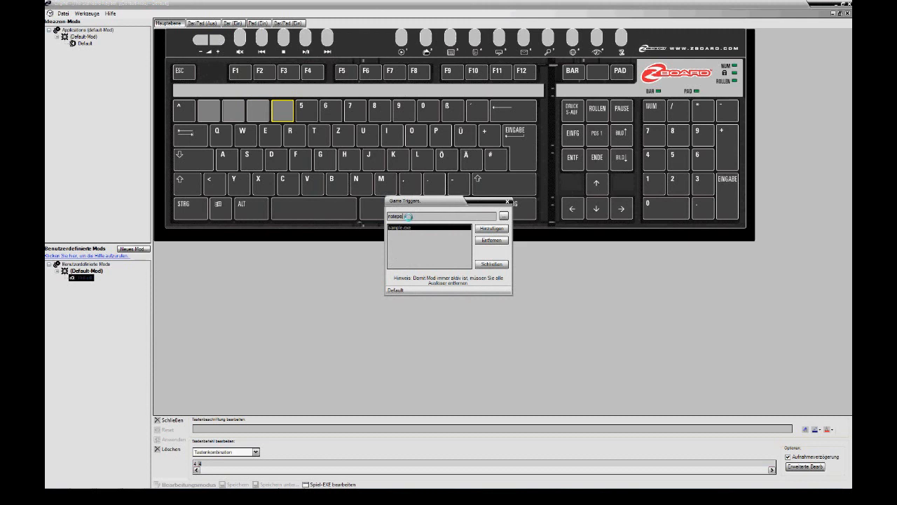
type(".exe")
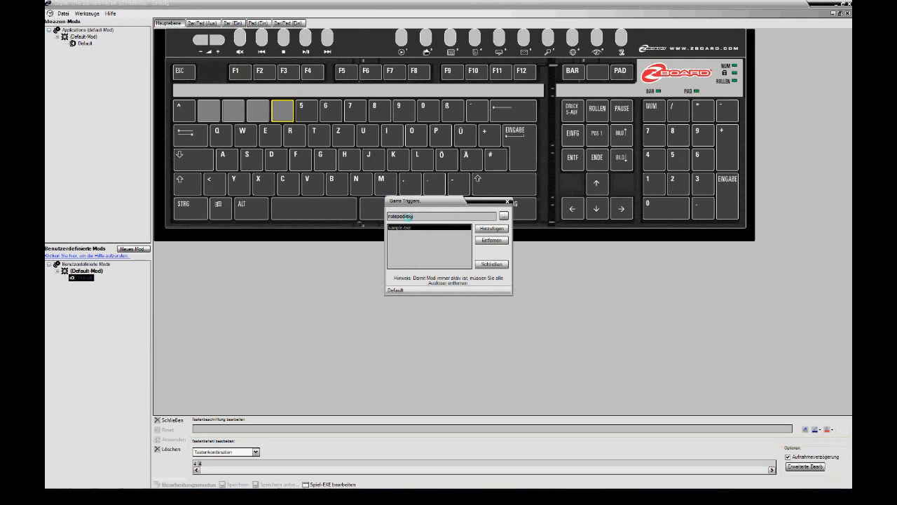
left_click(491, 228)
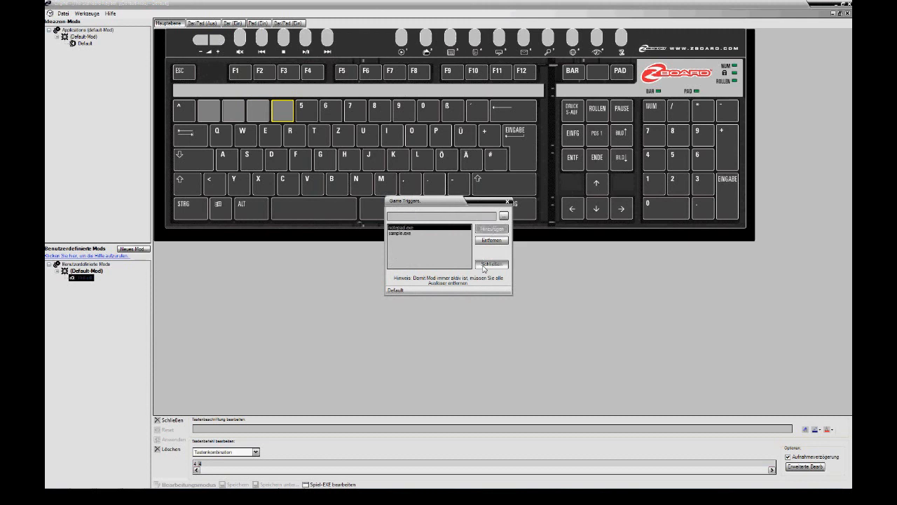
left_click(492, 264)
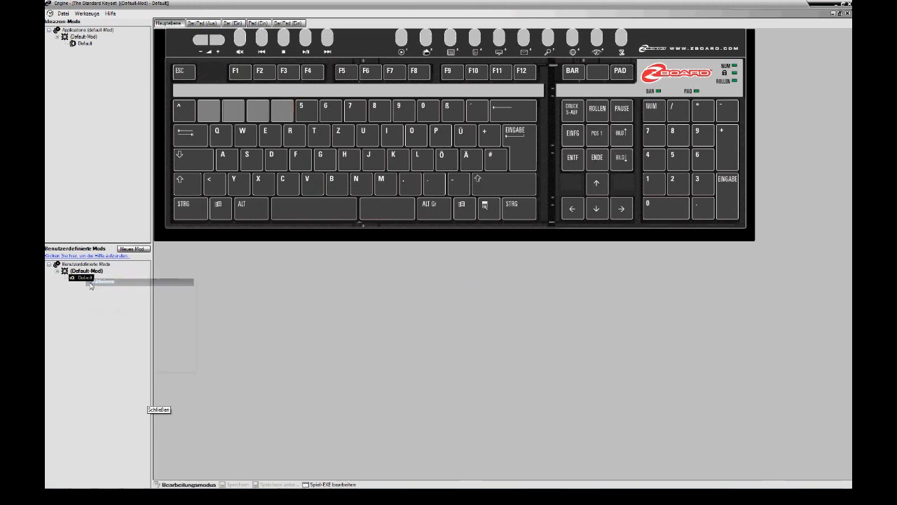
Step: Type number rows in Notepad, showing 11223344 followed by 567890
left_click(103, 281)
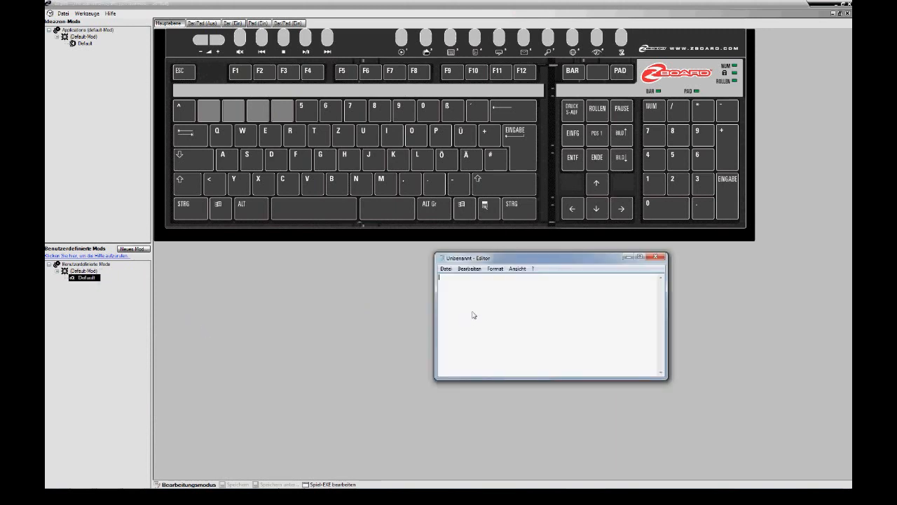
type("11223344")
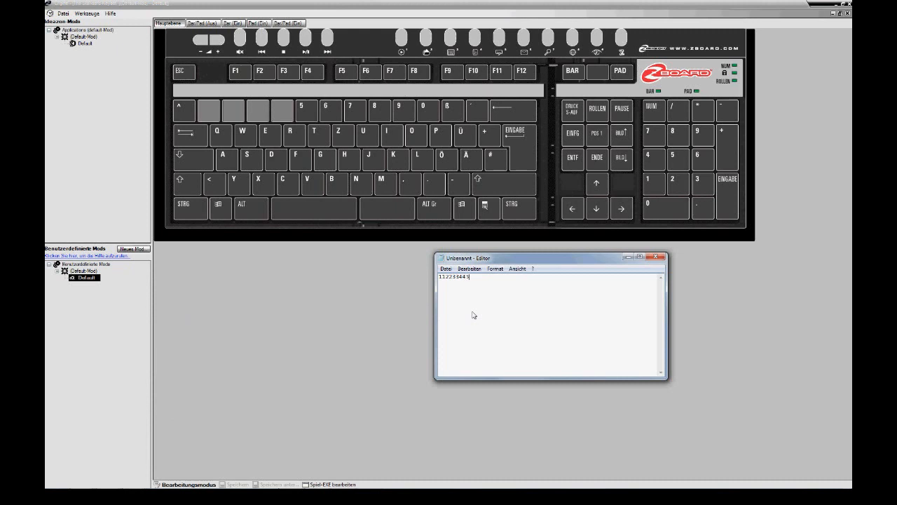
type("567890")
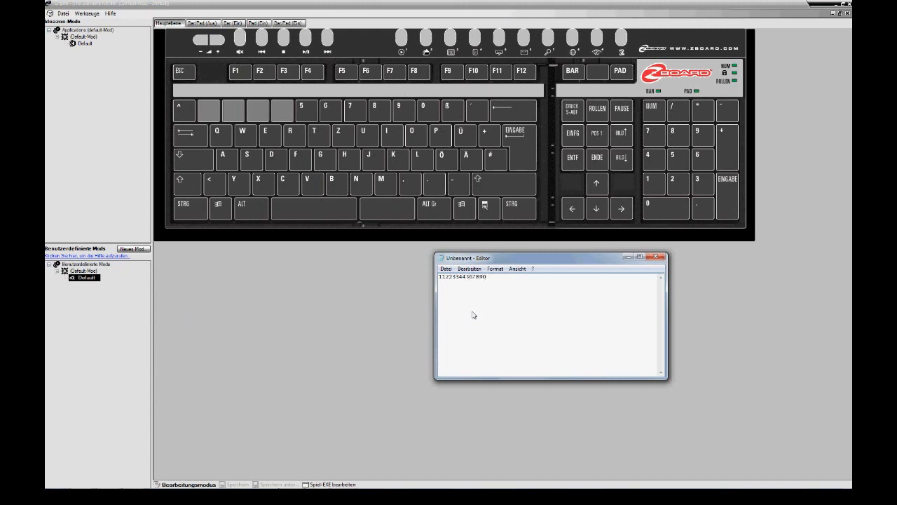
type("11")
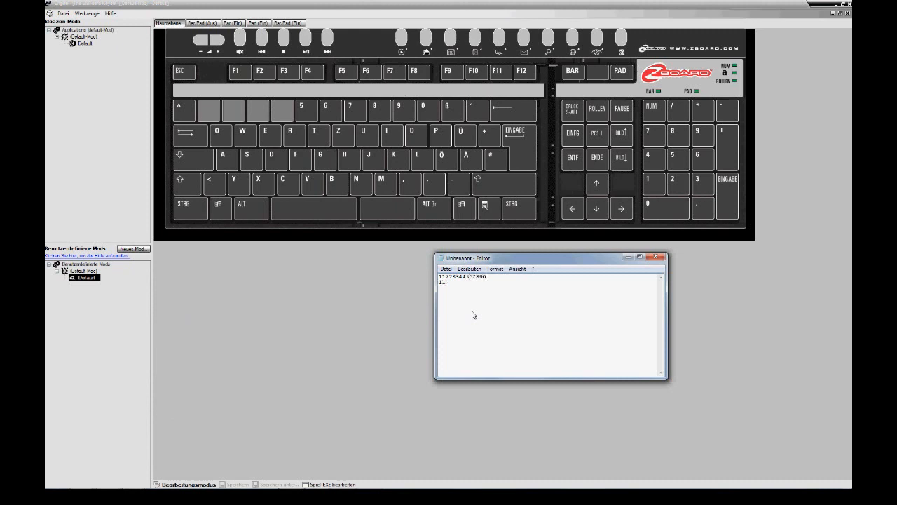
type("11223344")
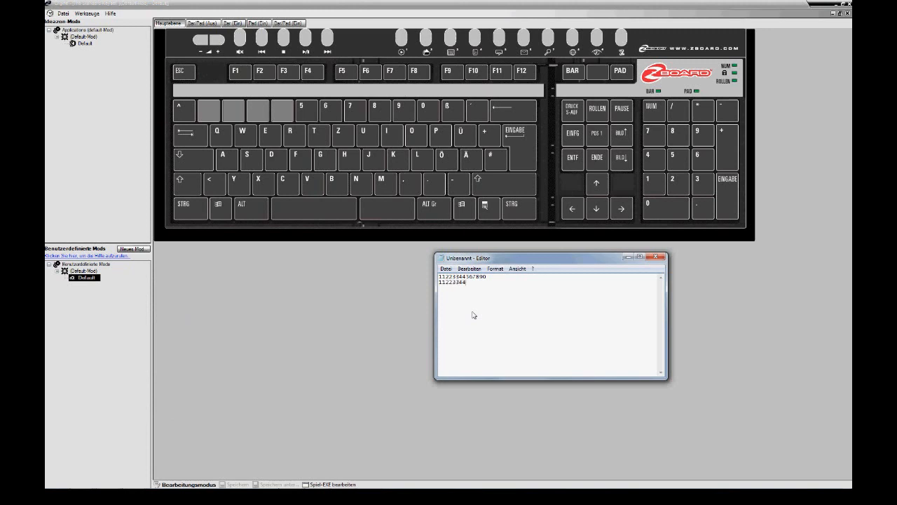
type("567890")
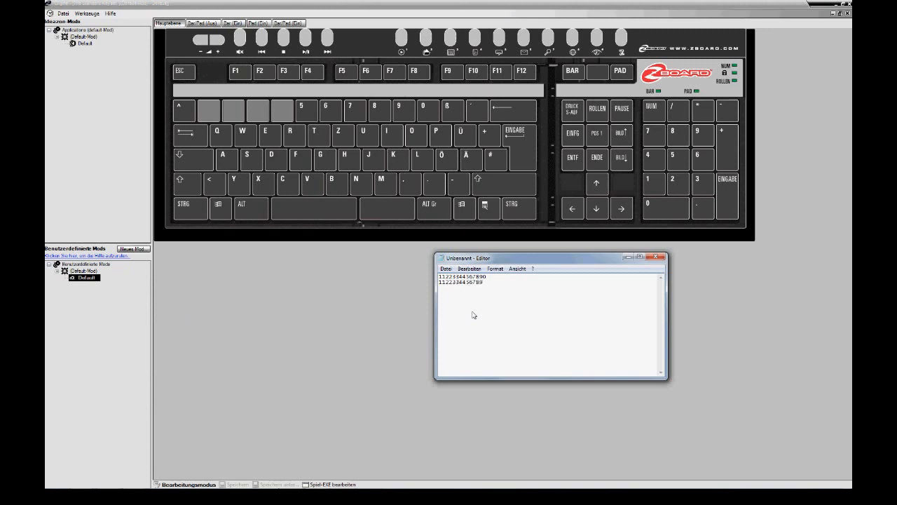